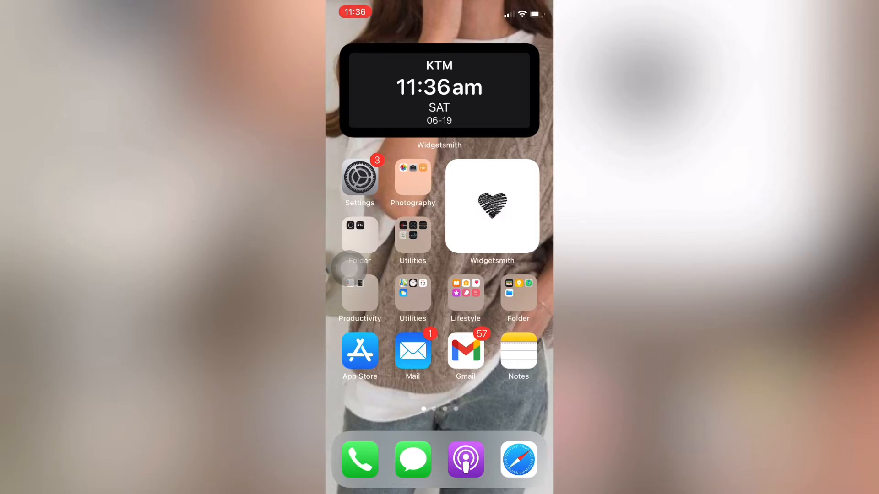
# - Launch Safari and search Google for 'wells fargo'
pyautogui.click(519, 459)
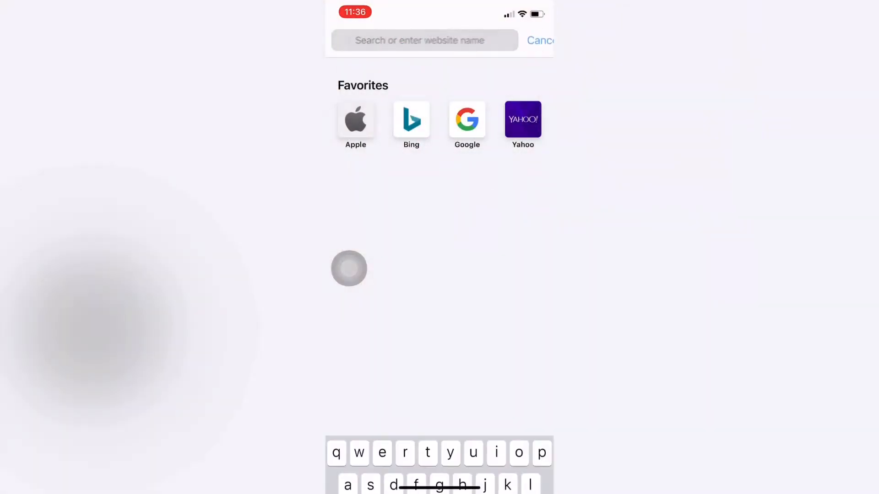
pyautogui.write('we')
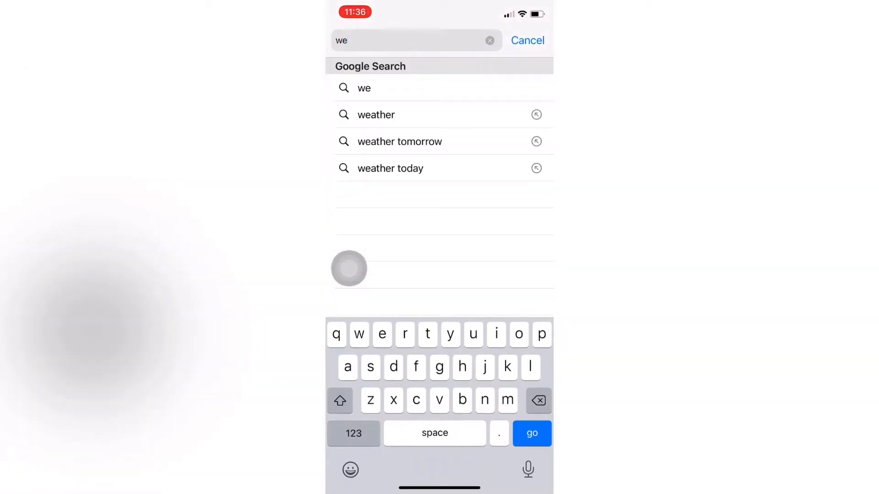
pyautogui.write('lls fargo')
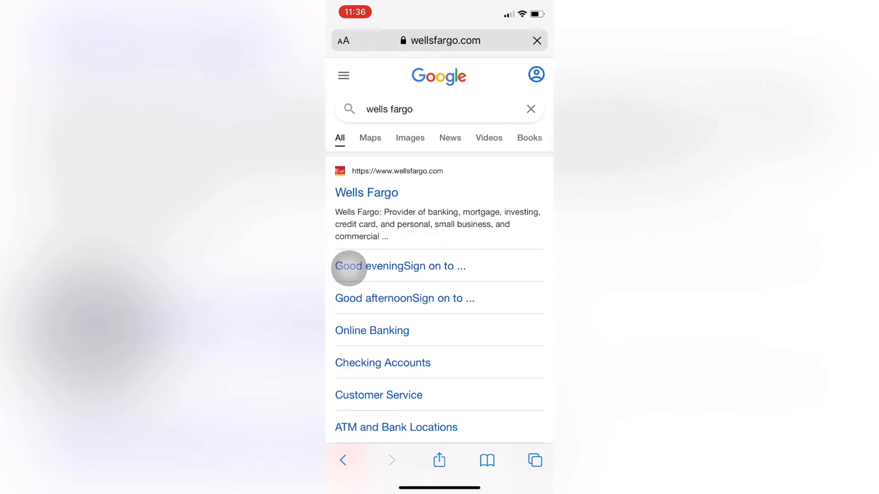
# - Open the Wells Fargo result and continue to sign on in the browser instead of the app
pyautogui.click(367, 266)
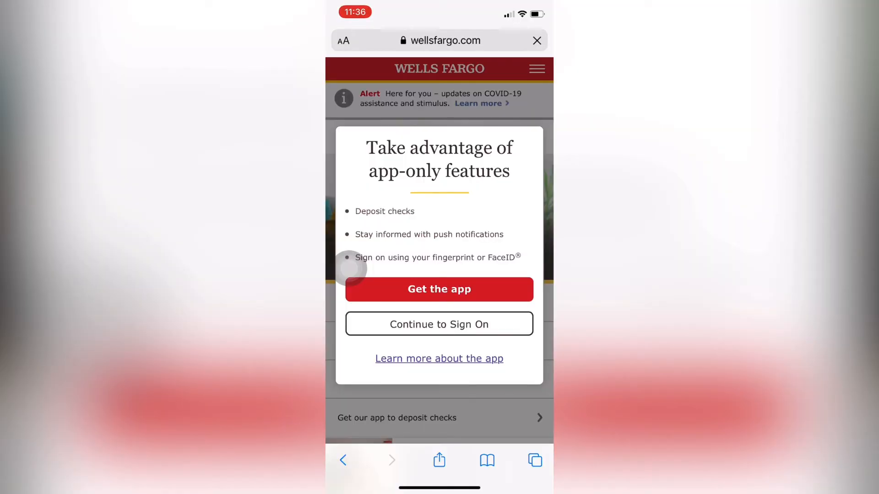
pyautogui.click(439, 324)
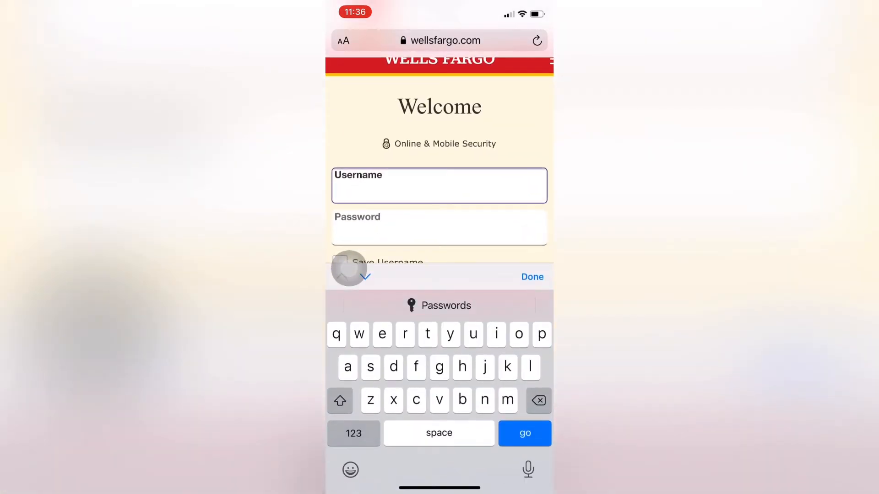
# - Enter username 'easyguide' and the password on the Wells Fargo sign-on form
pyautogui.write('easy')
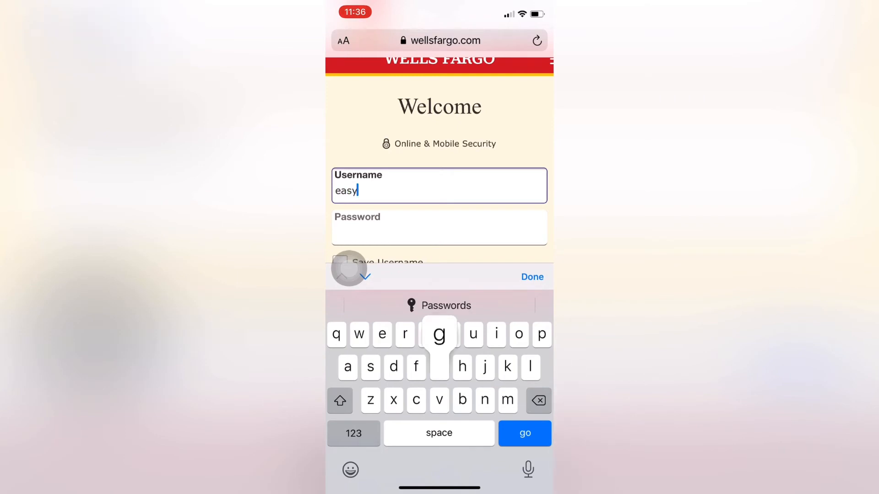
pyautogui.write('guide')
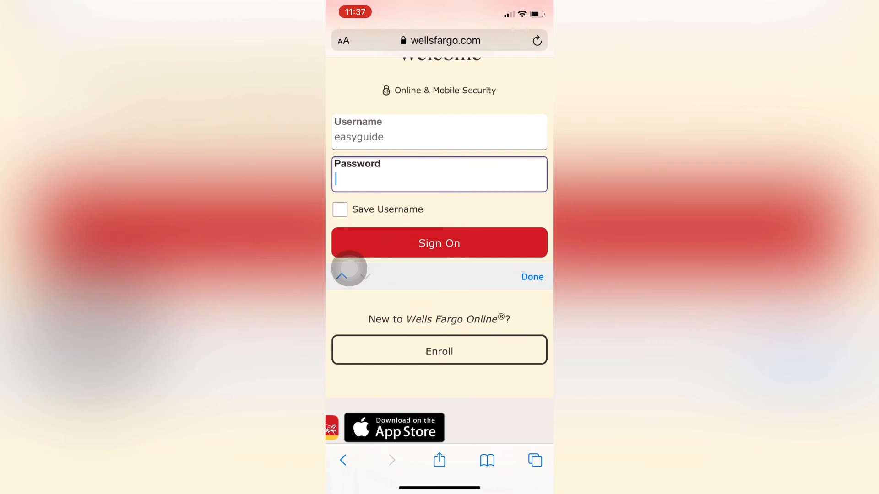
pyautogui.write('••')
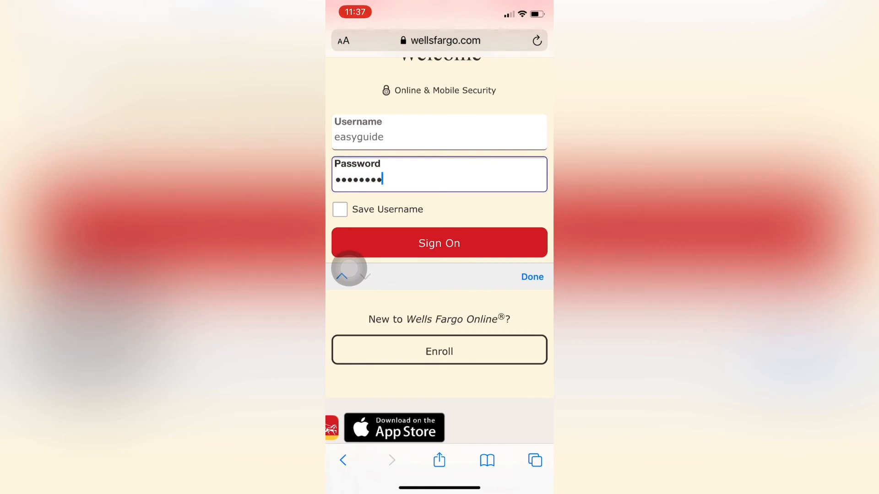
pyautogui.scroll(-3)
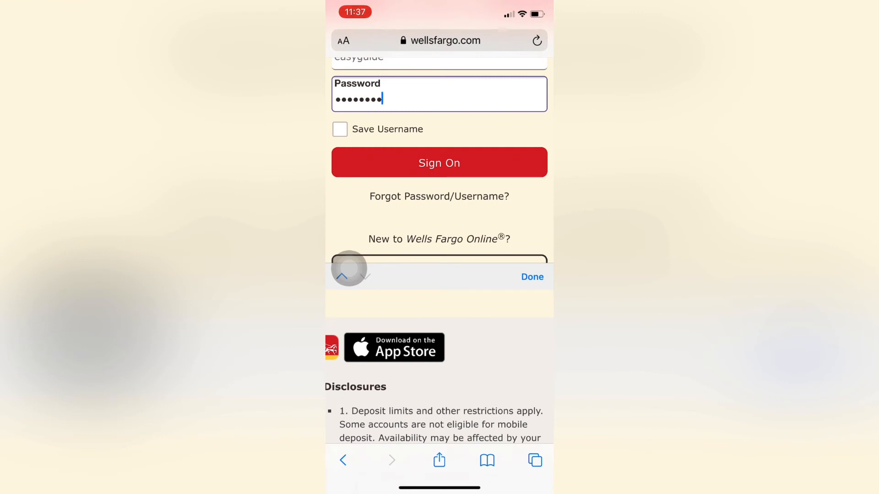